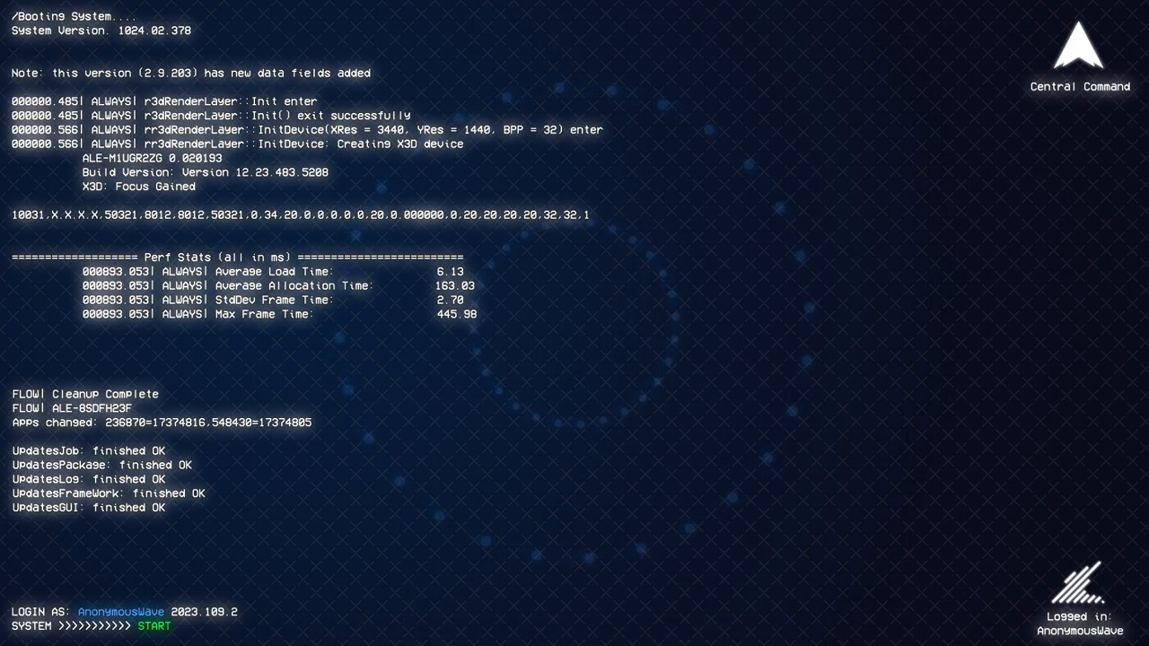
# Step: After the Operation Red Skies briefing, use EXIT to show shutdown, log off, disconnect and switch user options
pyautogui.click(155, 625)
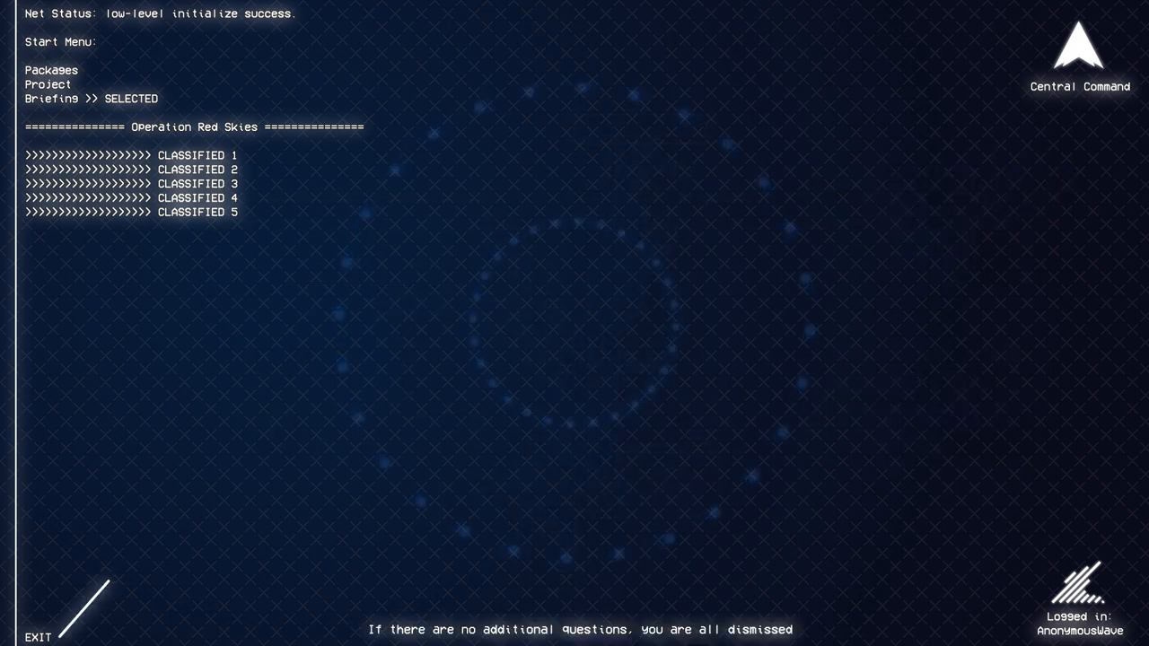
pyautogui.click(40, 637)
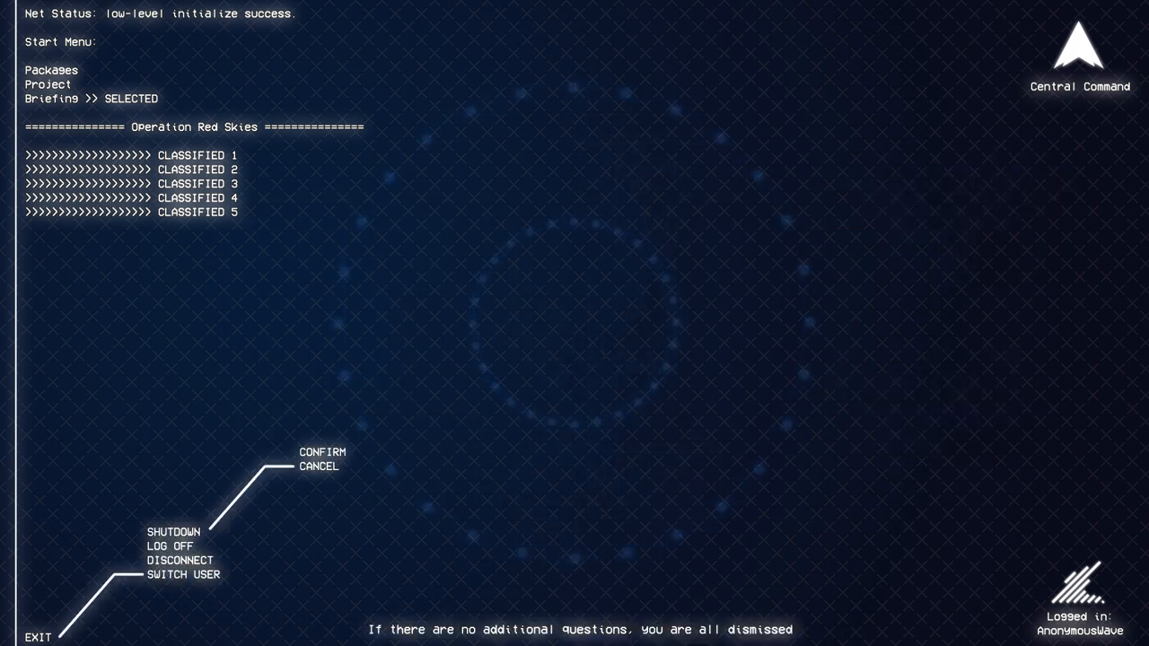